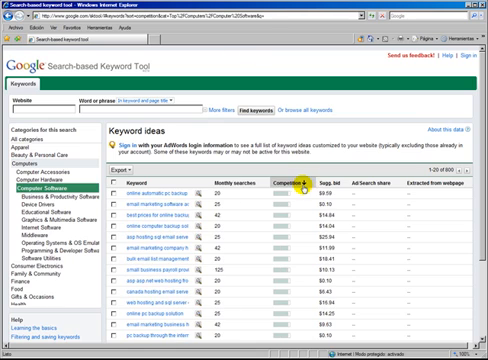
pyautogui.moveTo(305, 196)
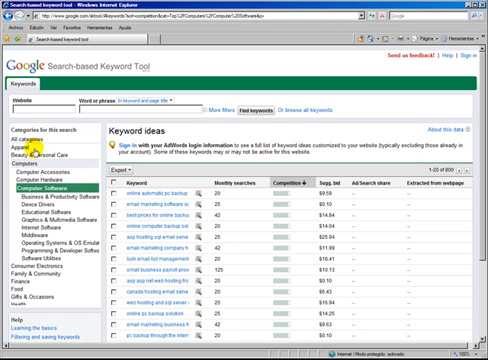
pyautogui.moveTo(42, 302)
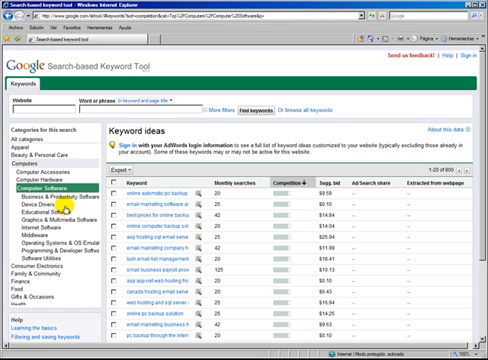
pyautogui.moveTo(58, 202)
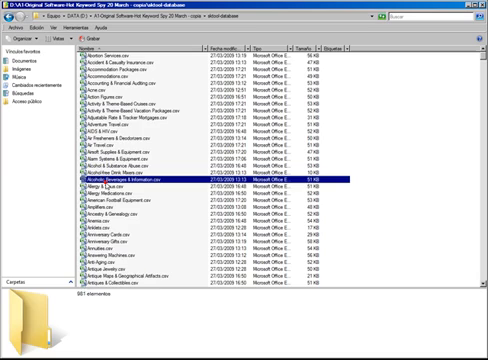
pyautogui.scroll(-3)
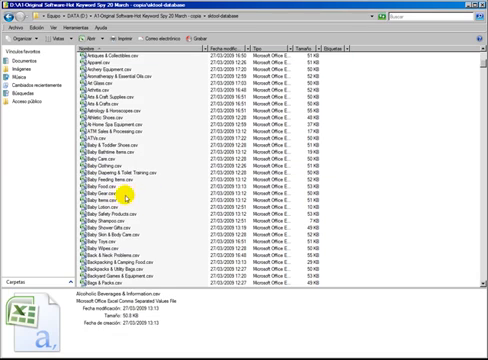
pyautogui.scroll(-3)
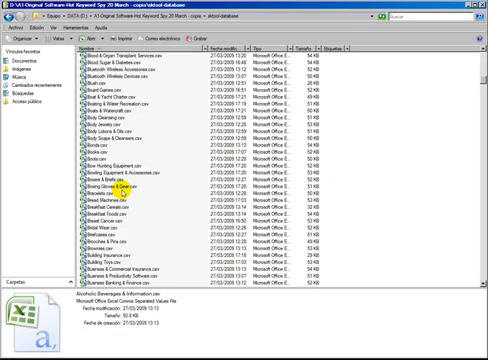
pyautogui.scroll(-3)
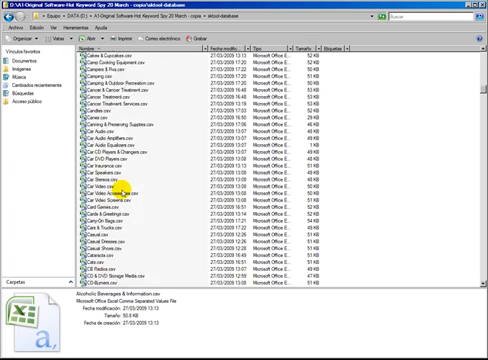
pyautogui.scroll(-3)
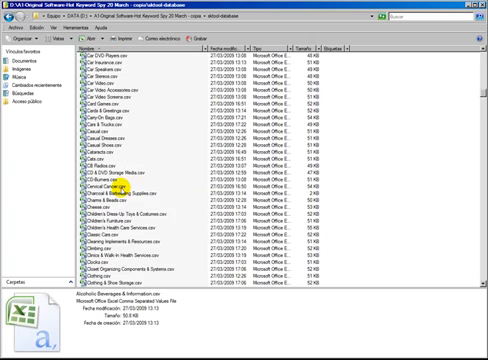
pyautogui.scroll(-3)
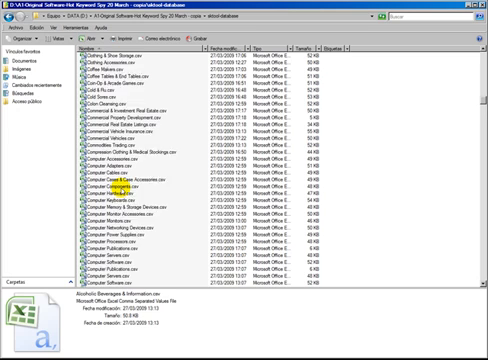
pyautogui.scroll(-3)
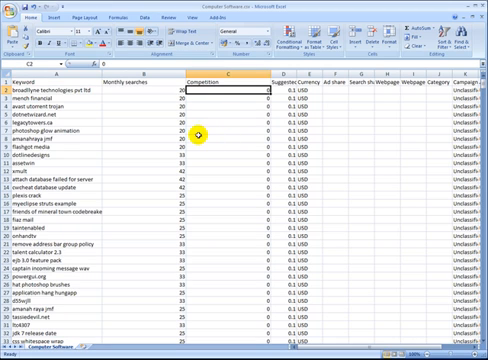
pyautogui.moveTo(242, 175)
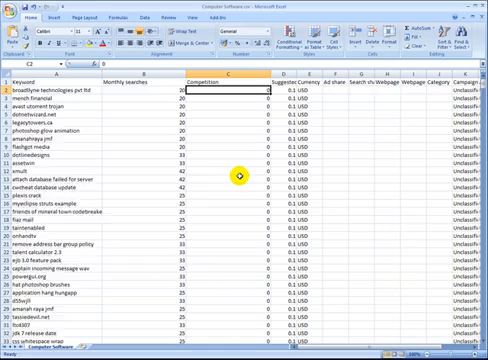
pyautogui.scroll(-3)
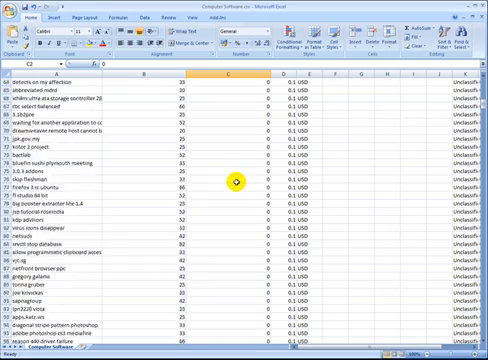
pyautogui.scroll(-3)
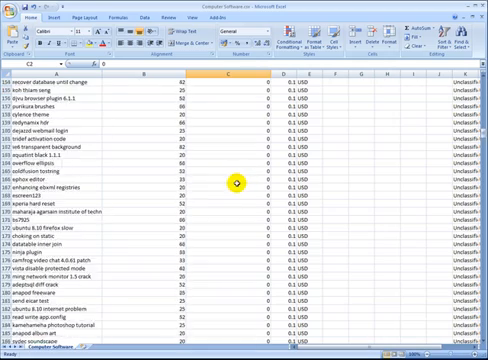
pyautogui.scroll(-3)
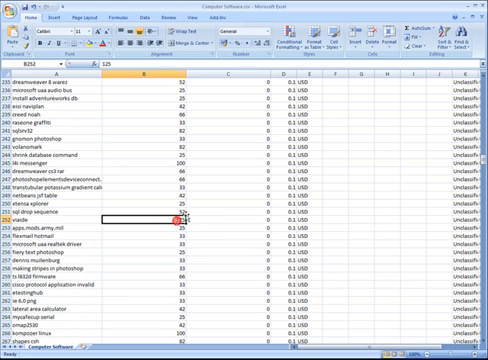
pyautogui.scroll(-3)
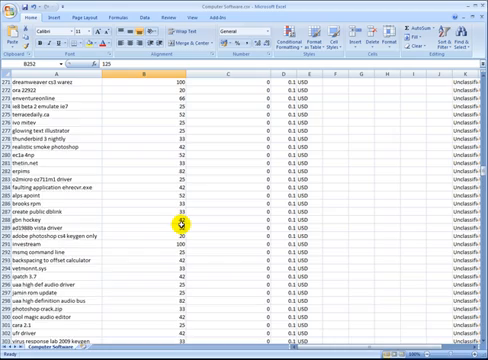
pyautogui.scroll(-3)
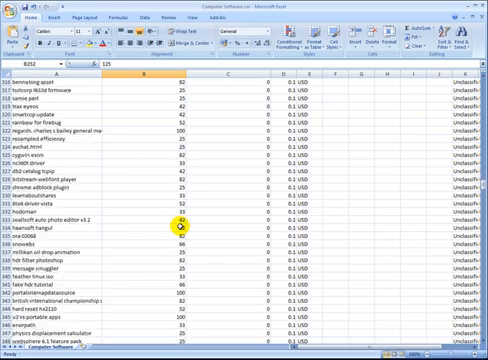
pyautogui.scroll(-3)
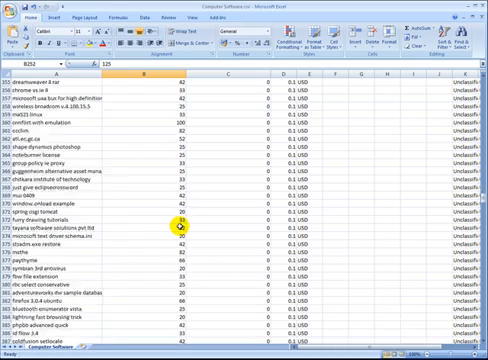
pyautogui.scroll(-3)
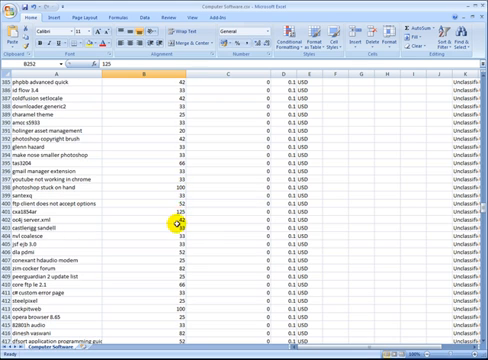
pyautogui.scroll(-3)
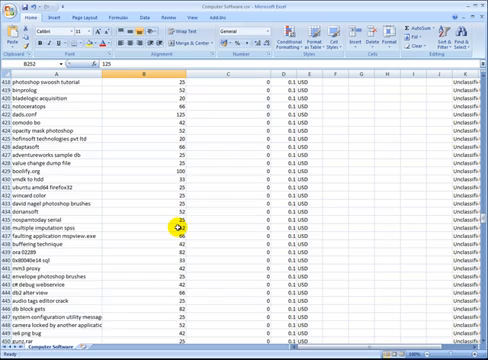
pyautogui.scroll(-3)
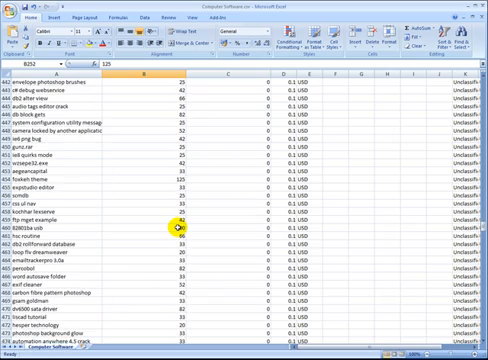
pyautogui.scroll(-3)
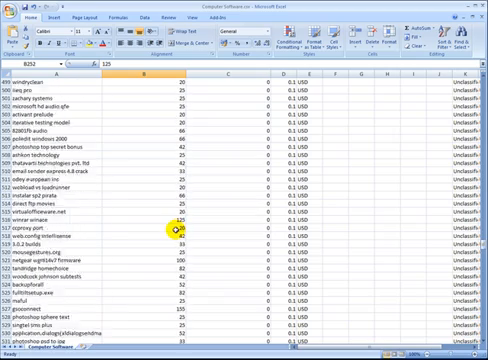
pyautogui.scroll(-3)
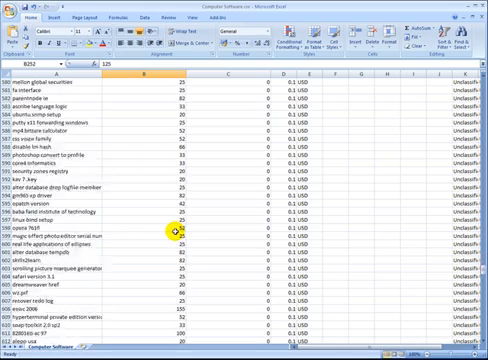
pyautogui.scroll(-3)
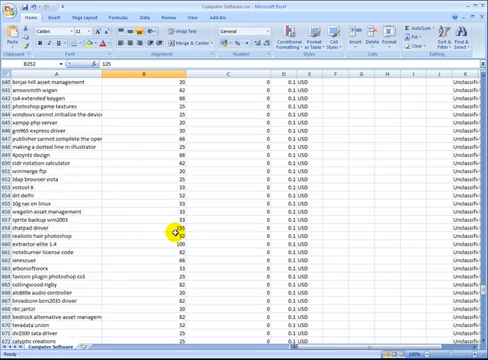
pyautogui.scroll(-3)
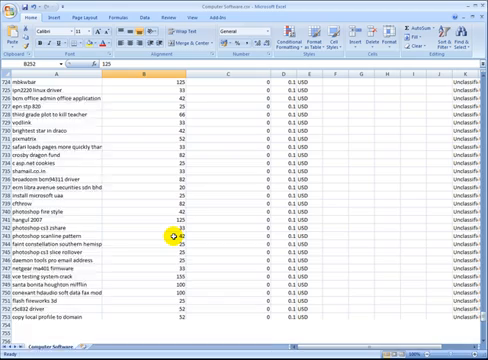
pyautogui.scroll(-3)
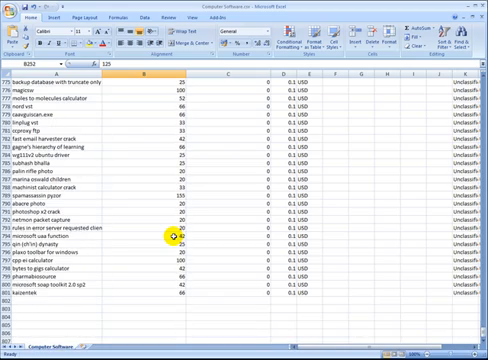
pyautogui.scroll(3)
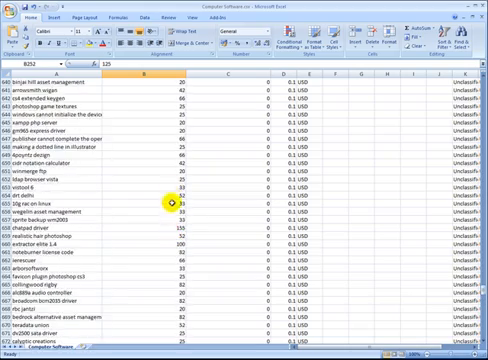
pyautogui.scroll(-3)
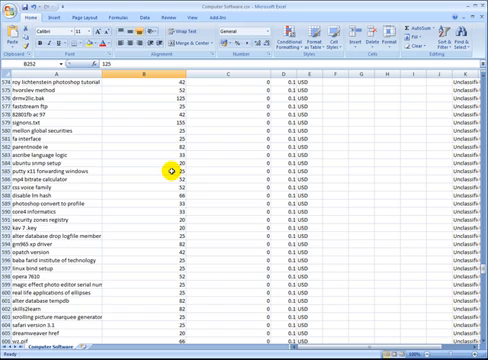
pyautogui.scroll(-3)
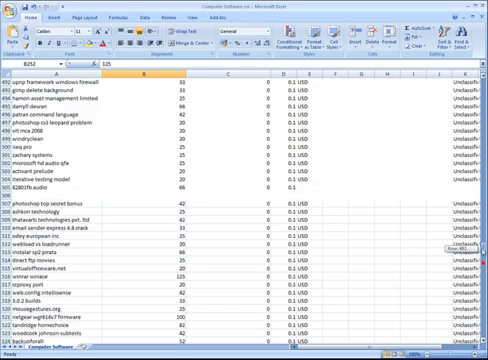
pyautogui.scroll(3)
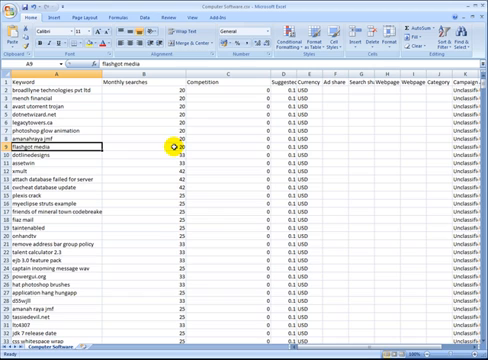
pyautogui.moveTo(249, 147)
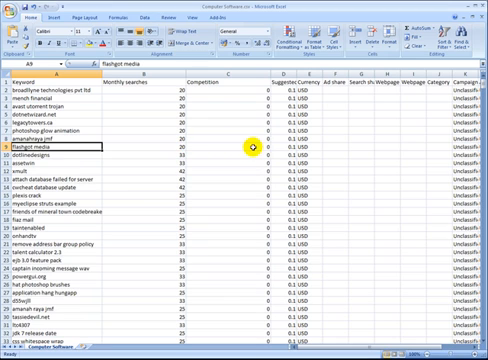